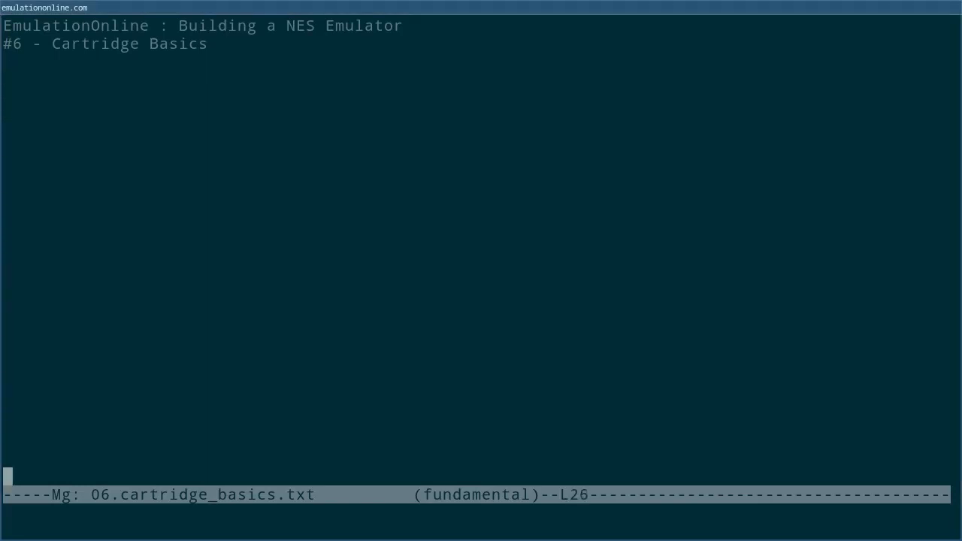
pyautogui.scroll(-3)
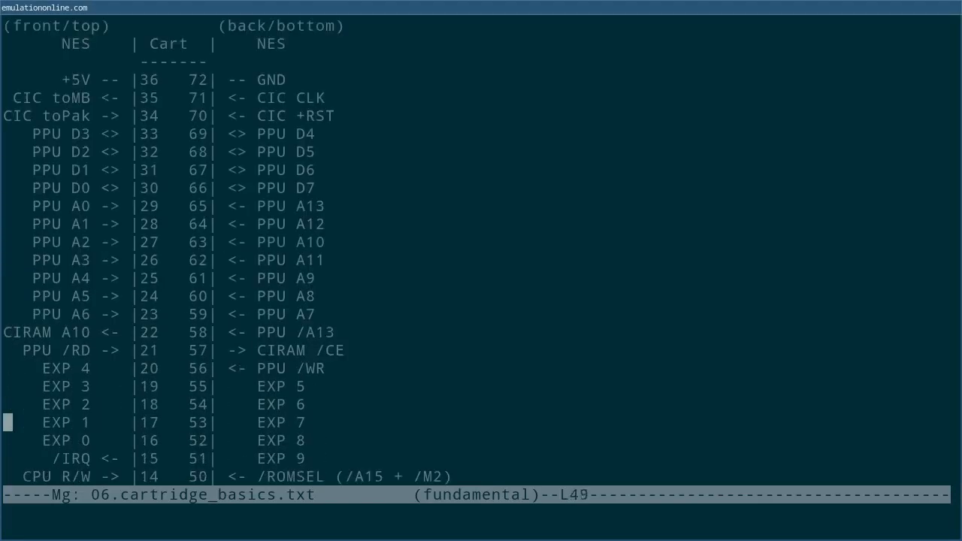
pyautogui.scroll(-3)
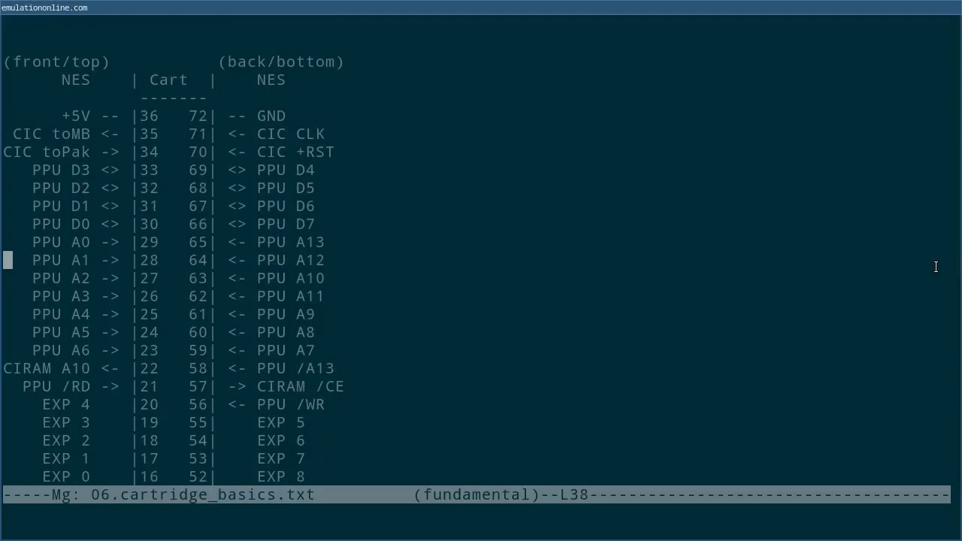
pyautogui.scroll(-3)
pyautogui.write('Address Range    | Size | Usage')
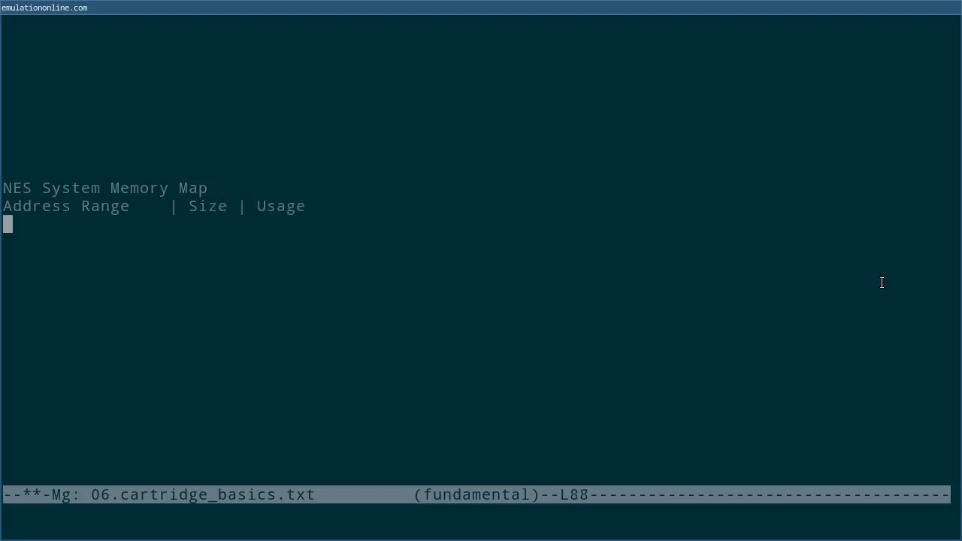
pyautogui.write('0x0000 - 0x07FF  | 2048 (2K)  | System Memory aka RAM')
pyautogui.write('0x4020 - 0xFFFF  |')
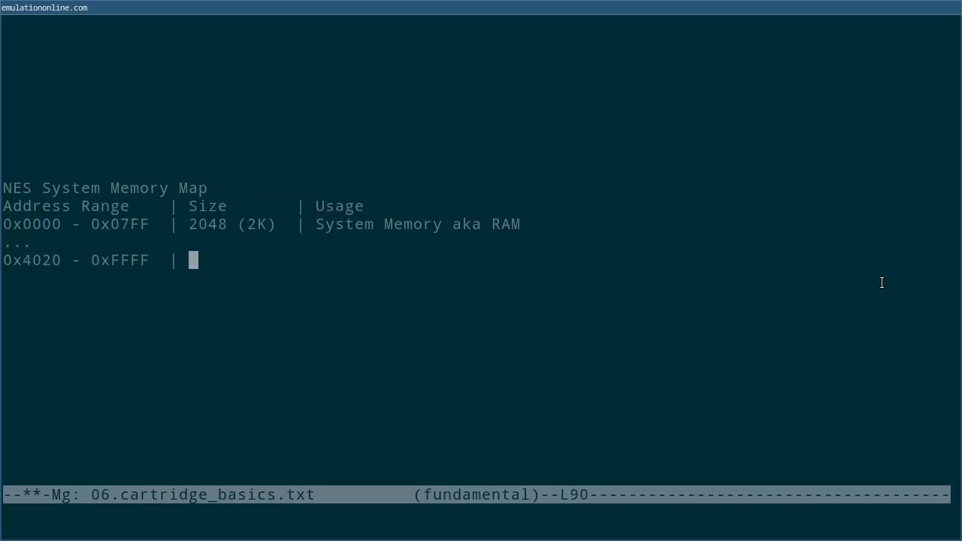
pyautogui.write('49120 (~49k) | Free use by cartridge')
pyautogui.write('0x8000 - 0xBFFF   | 16384 (16K')
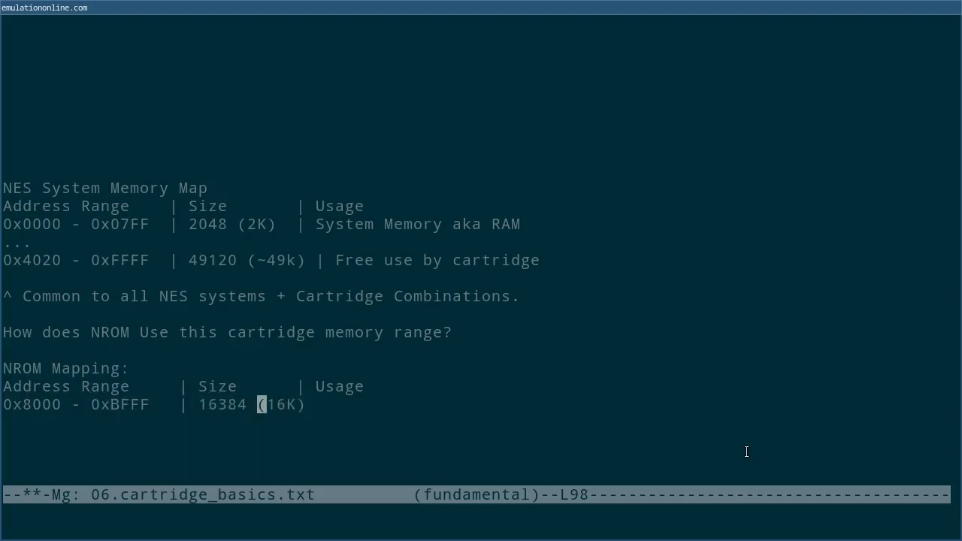
pyautogui.write('First 16K of PRG ROM')
pyautogui.write('0xc000 - 0xFFFF   | 16K        | Last 16K of PRG ROM (')
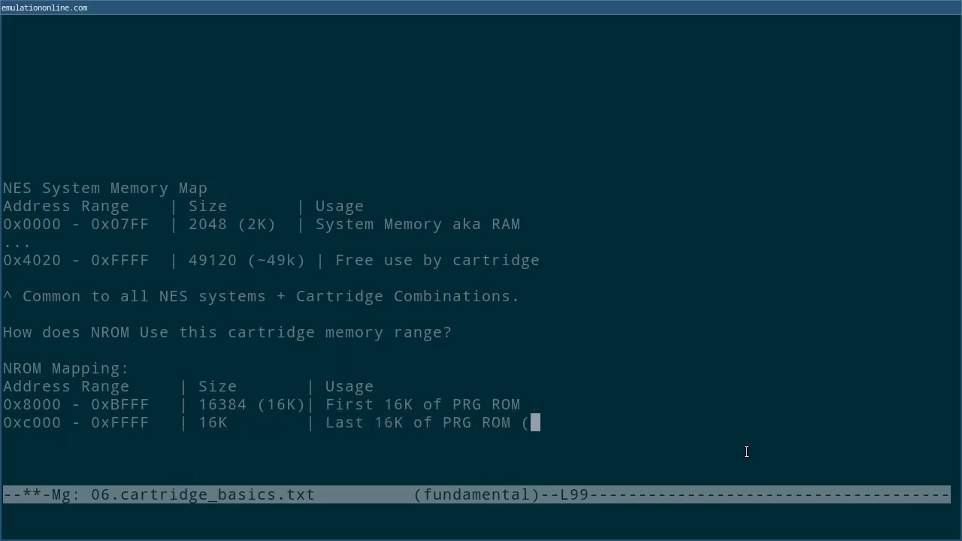
pyautogui.write('may repeat)')
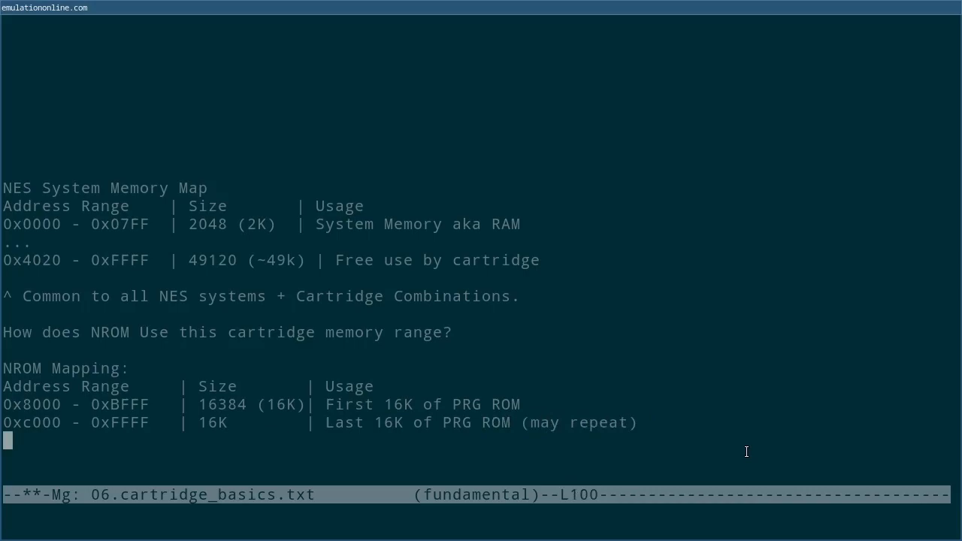
pyautogui.write('Some NROM Carts have 16K of PRG Rom.')
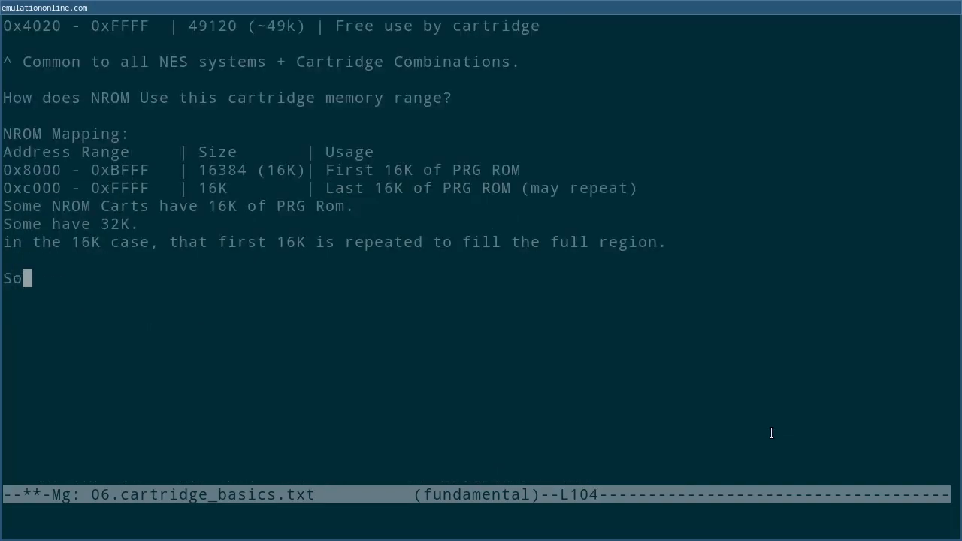
pyautogui.write('a simple way of "loading" these cartridges is just t o')
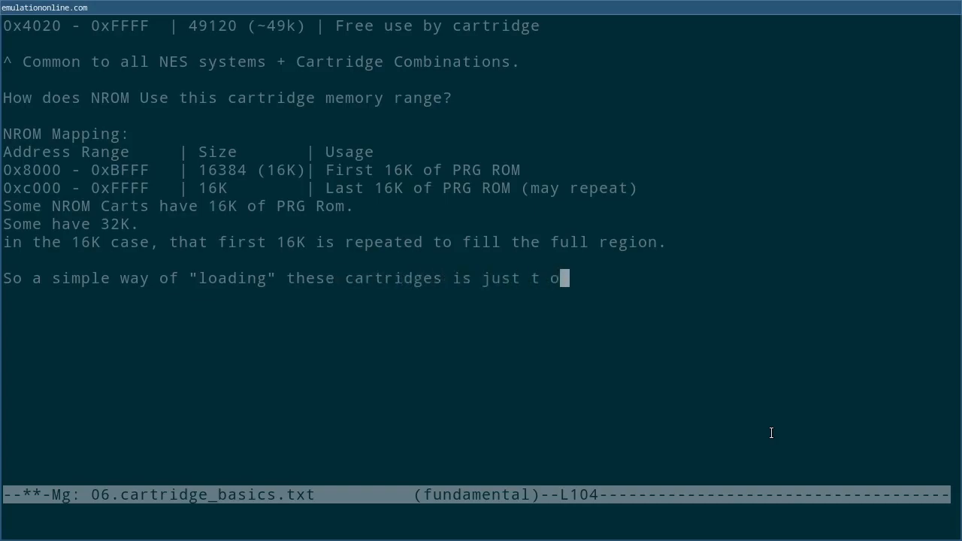
pyautogui.write('copy the data into the appropriate region of our emu')
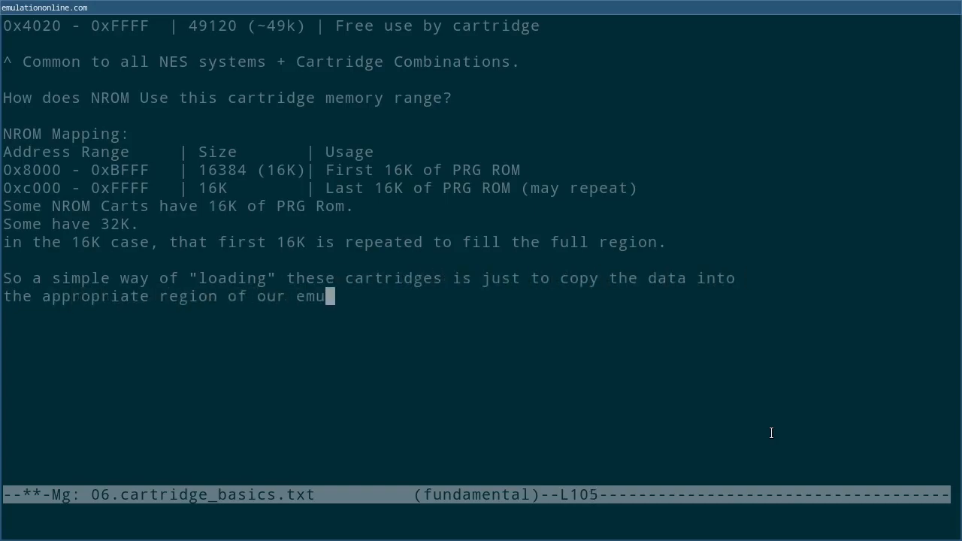
pyautogui.write('lated memory.')
pyautogui.click(475, 333)
pyautogui.write('Next')
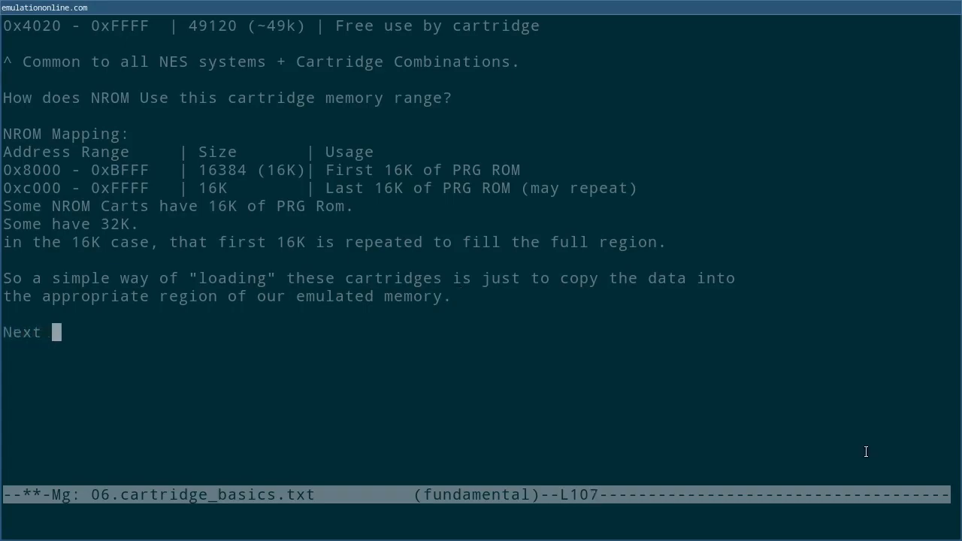
pyautogui.write('up: Loading a .NES file f')
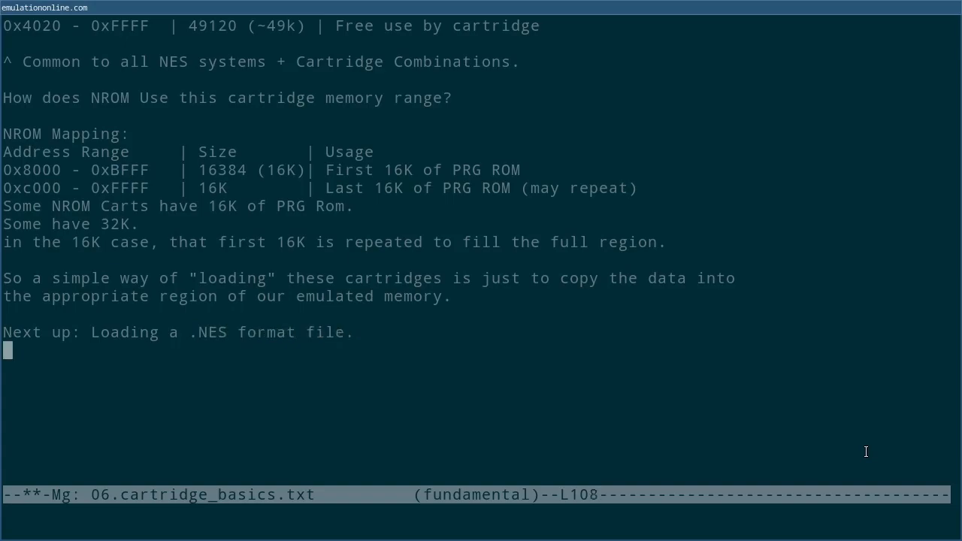
pyautogui.write('Support NESTest.nes directly')
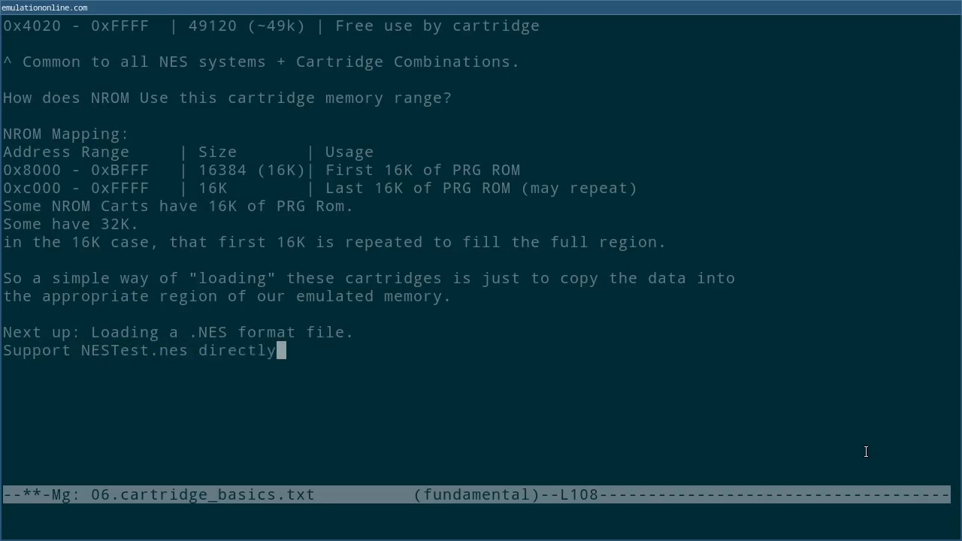
pyautogui.write('.')
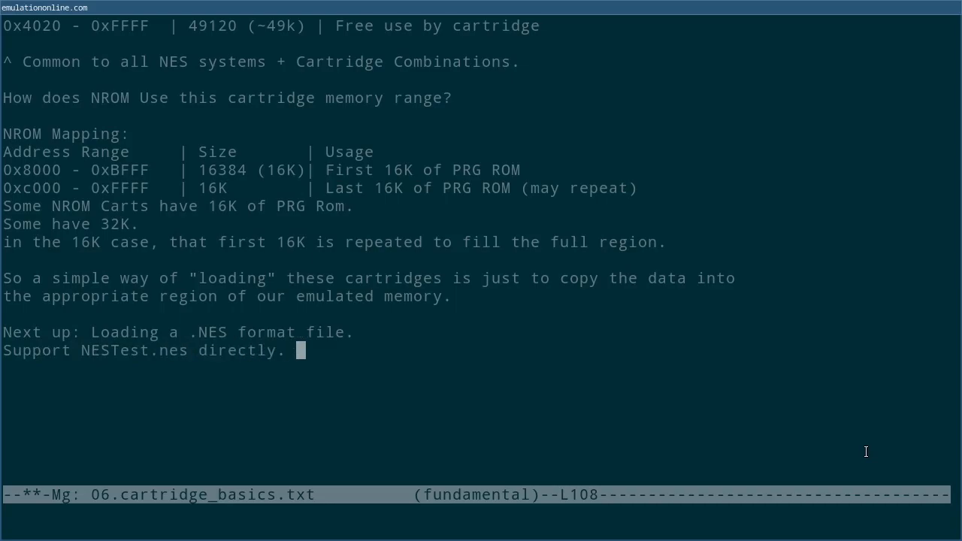
pyautogui.write('After we can load programs, we can look at loading')
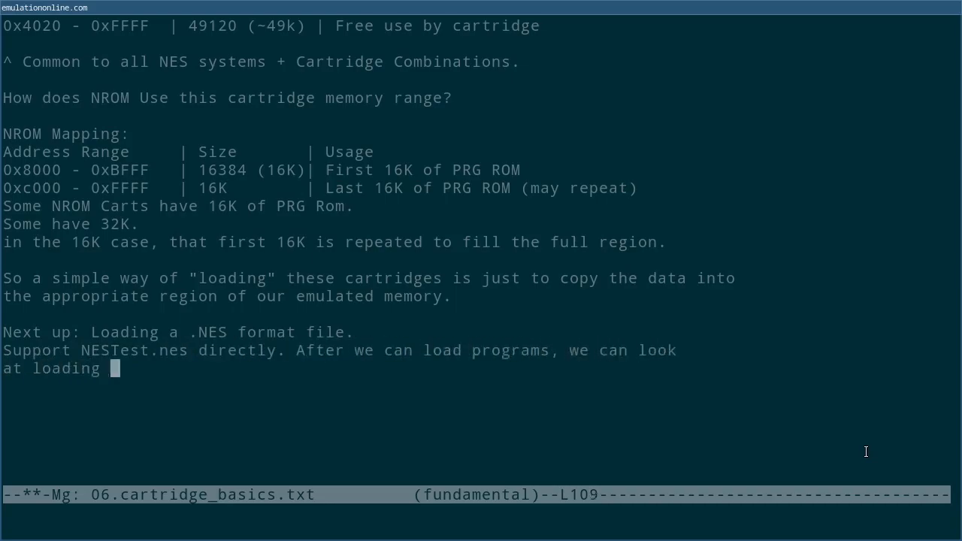
pyautogui.write('graphics, a')
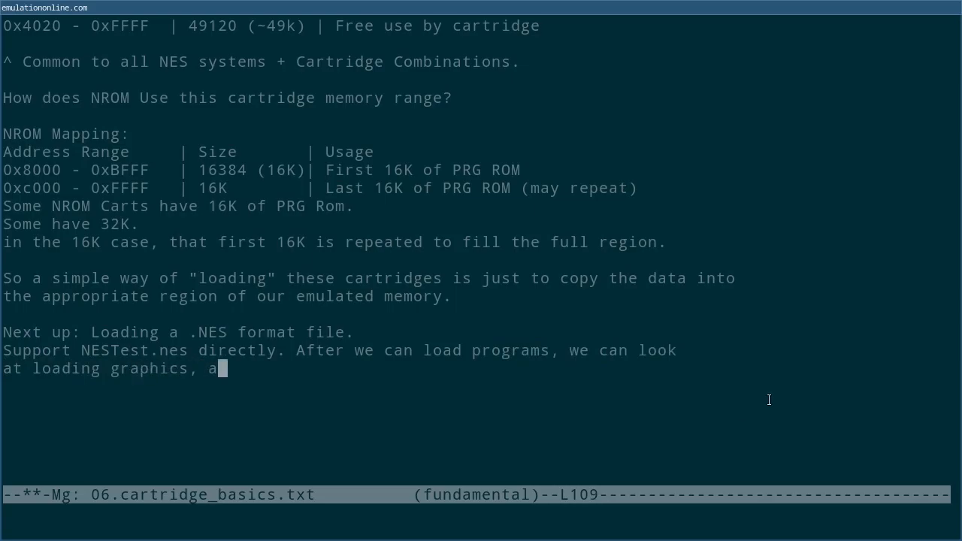
pyautogui.write('nd learn how the system builds images.')
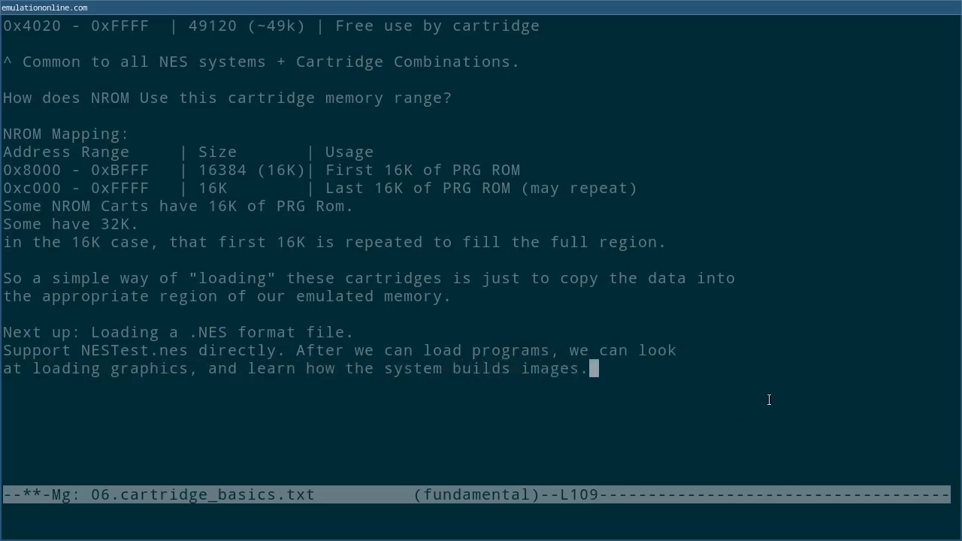